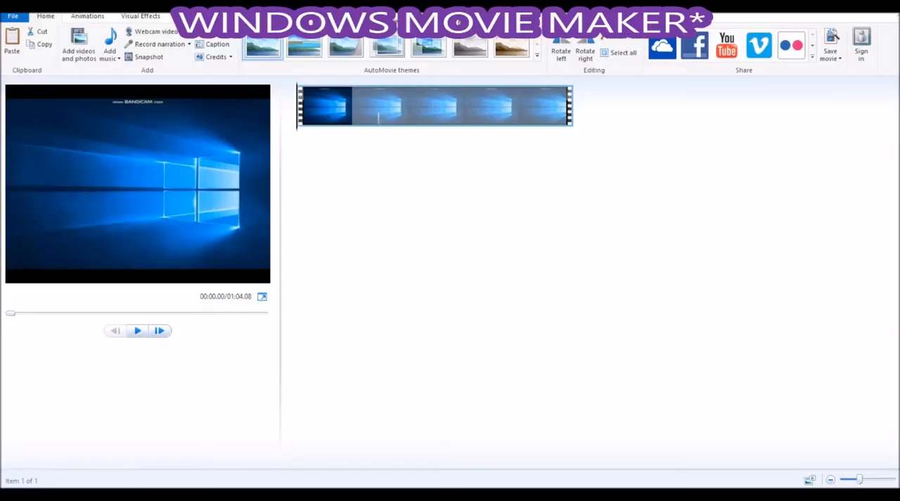
# Try the widescreen 16:9 aspect ratio, then return the project to standard 4:3.
pyautogui.click(140, 15)
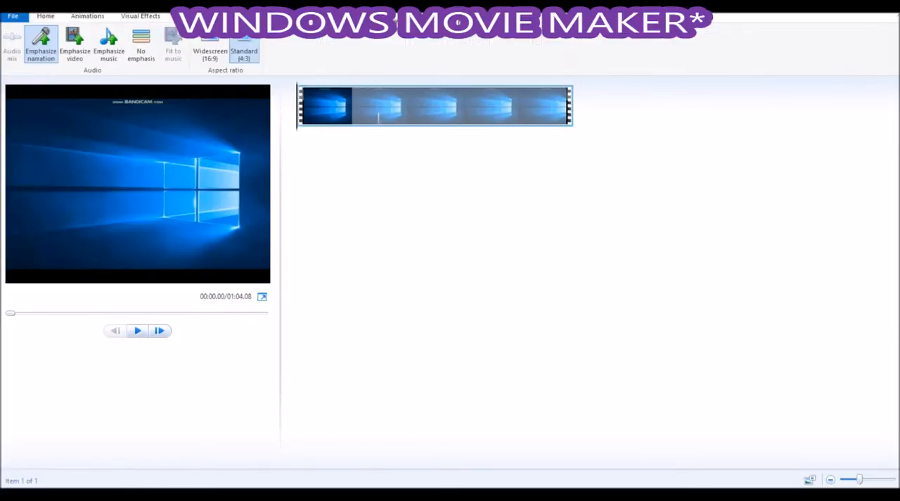
pyautogui.click(210, 42)
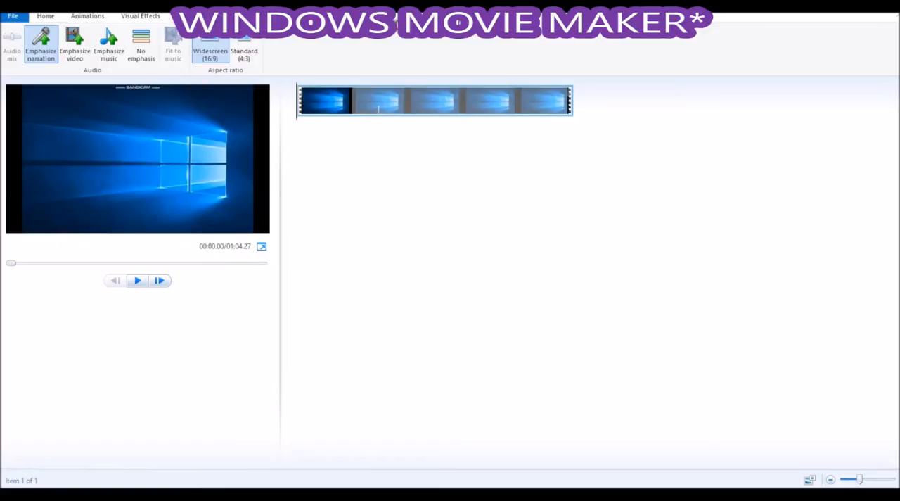
pyautogui.click(244, 54)
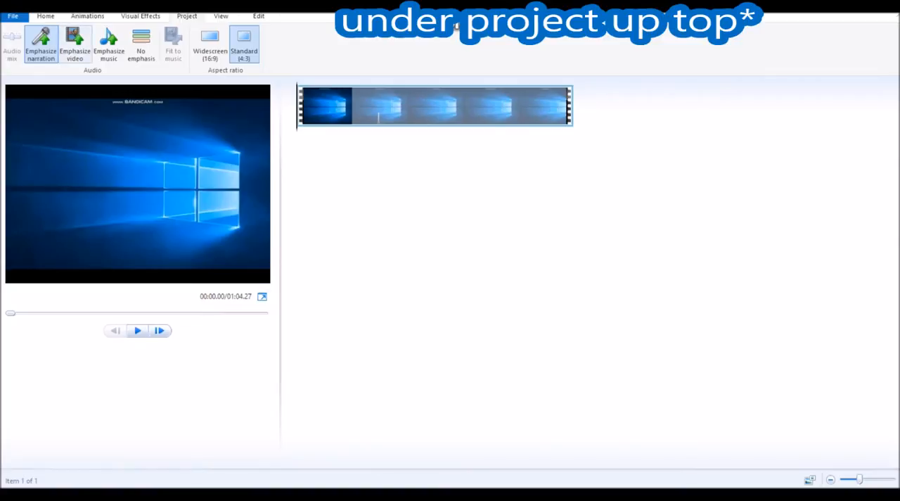
# Add a 'HEY GUYS' caption at the clip's start and give its letters an outline.
pyautogui.click(45, 16)
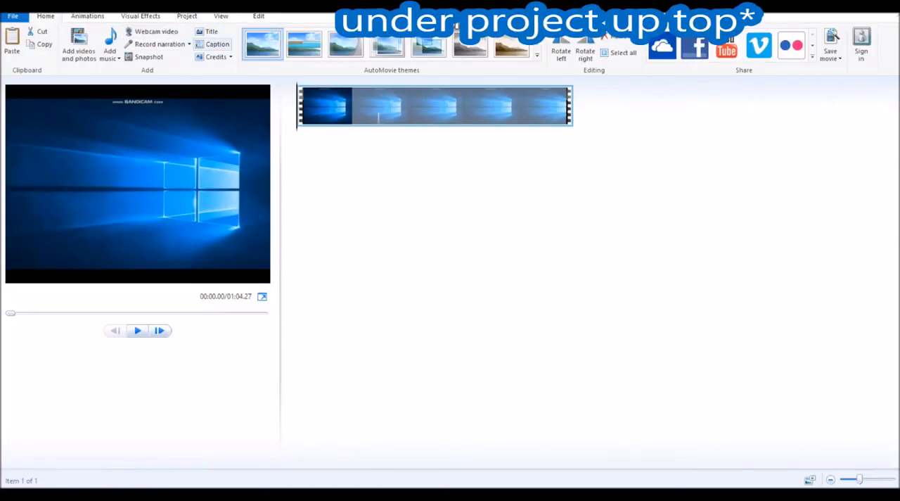
pyautogui.click(218, 44)
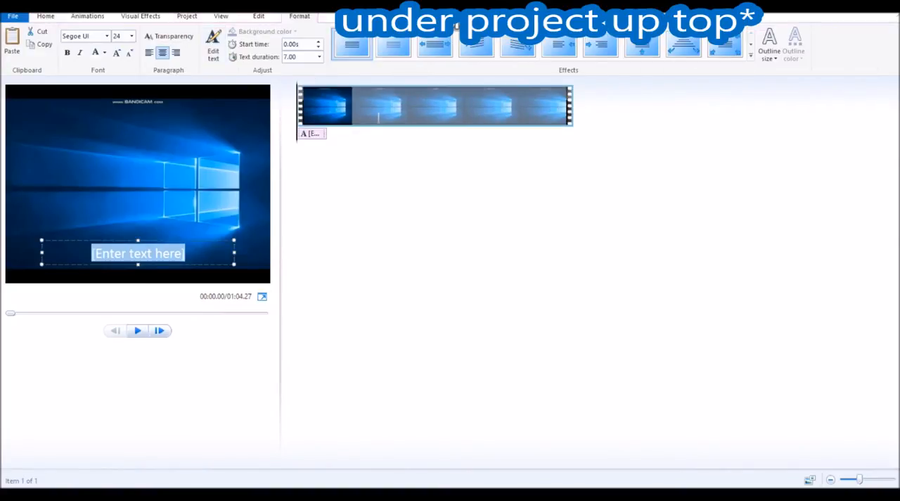
pyautogui.write('h')
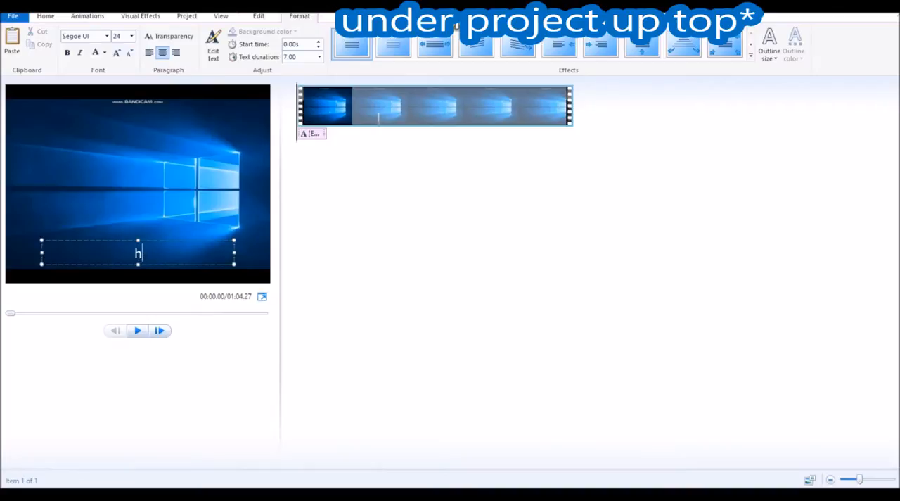
pyautogui.write('HEY G')
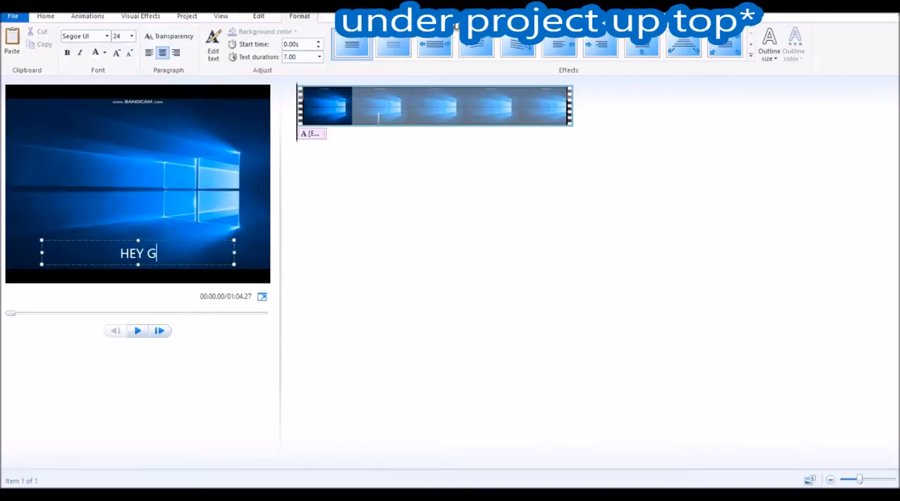
pyautogui.write('UYS')
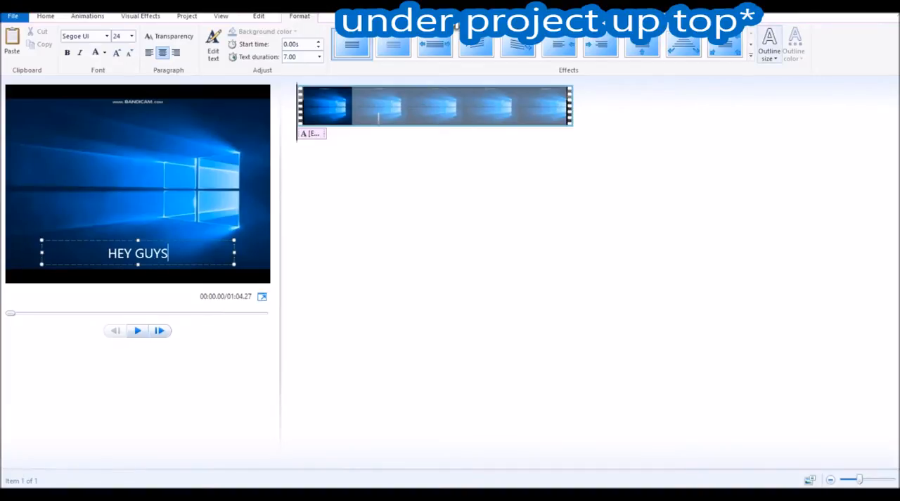
pyautogui.click(768, 46)
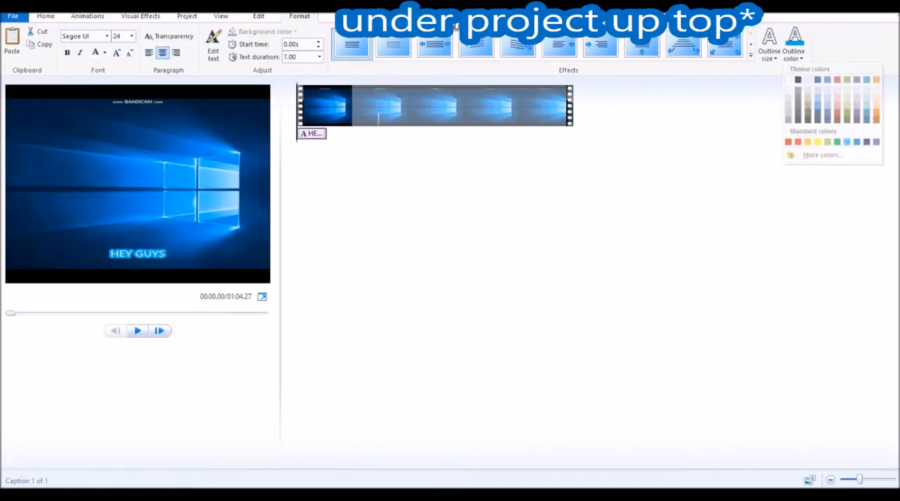
# Colour the HEY GUYS outline, run it 30 seconds, and start a second caption at 30.10 seconds.
pyautogui.click(137, 254)
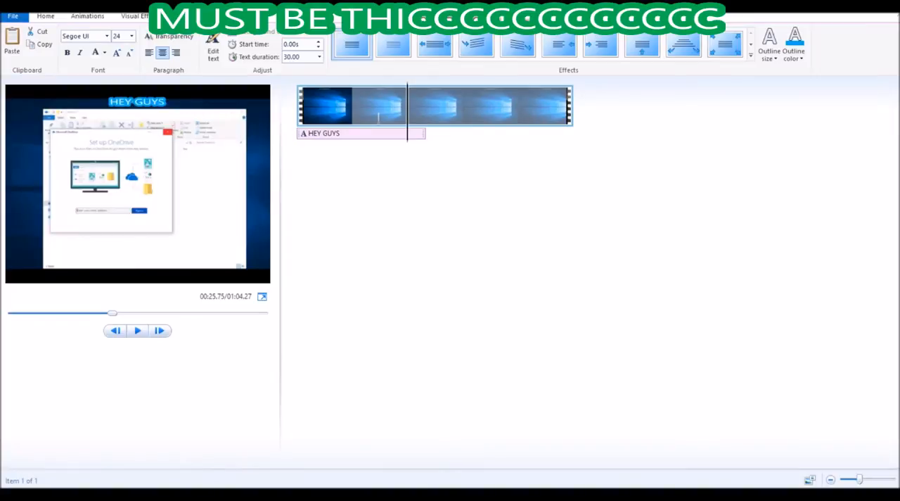
pyautogui.click(137, 330)
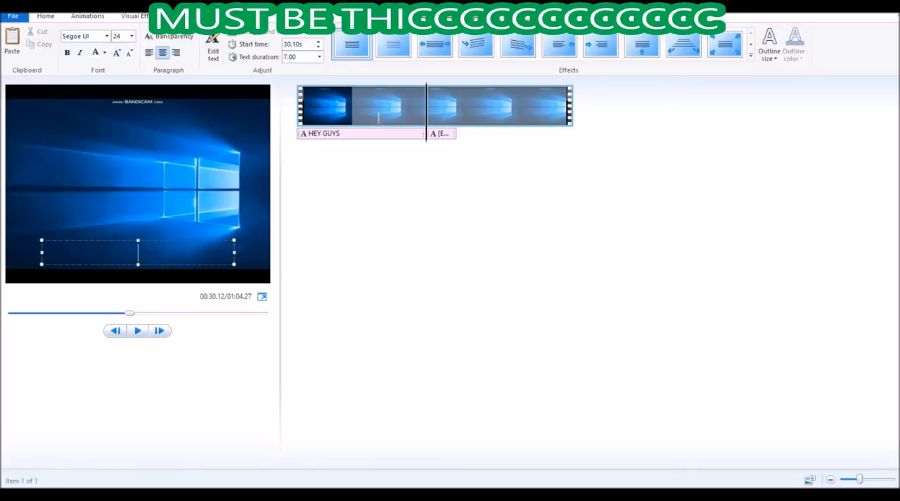
# Type 'YOOOOOOO' into the second caption and give it a green outline.
pyautogui.write('YOOOOOOO')
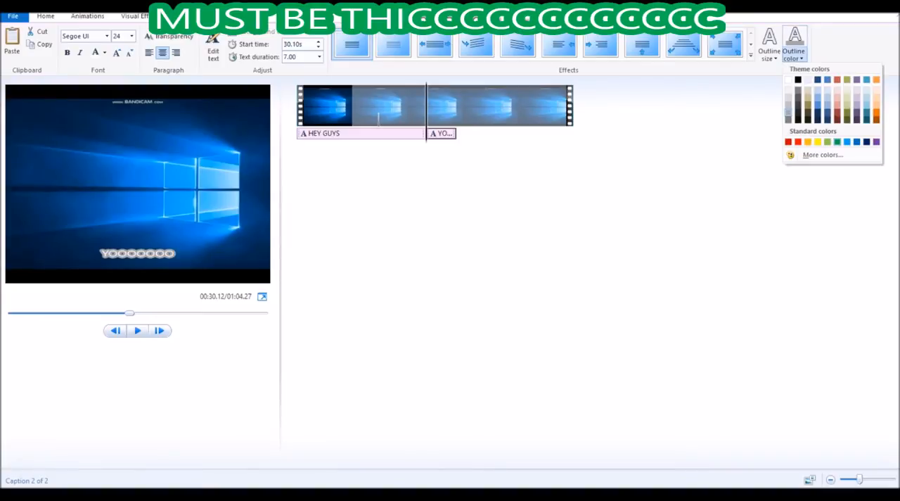
pyautogui.click(138, 253)
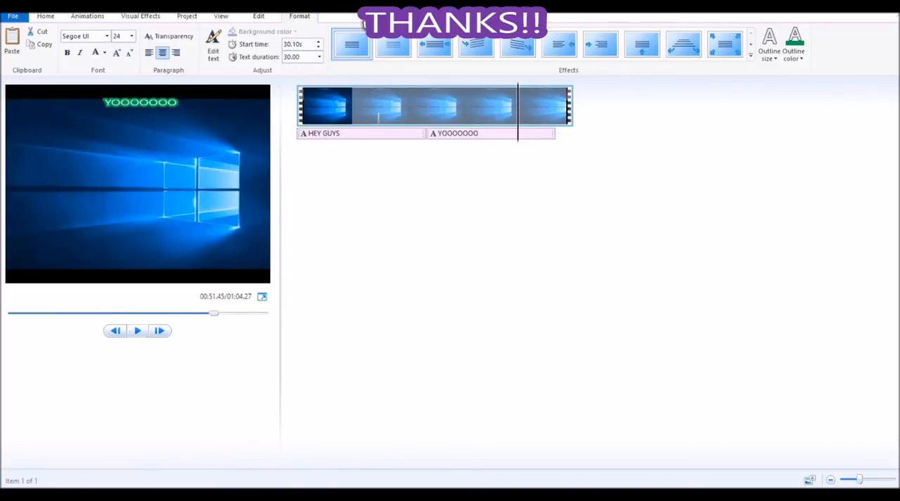
pyautogui.click(137, 330)
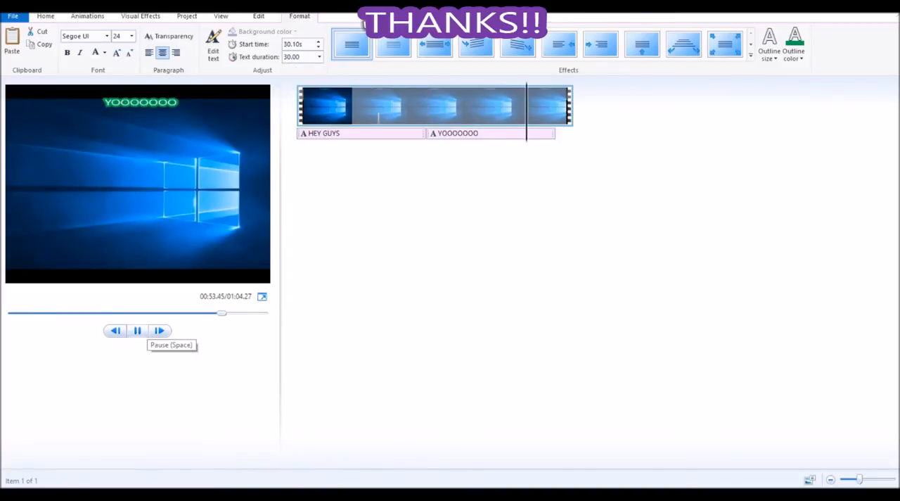
pyautogui.click(137, 330)
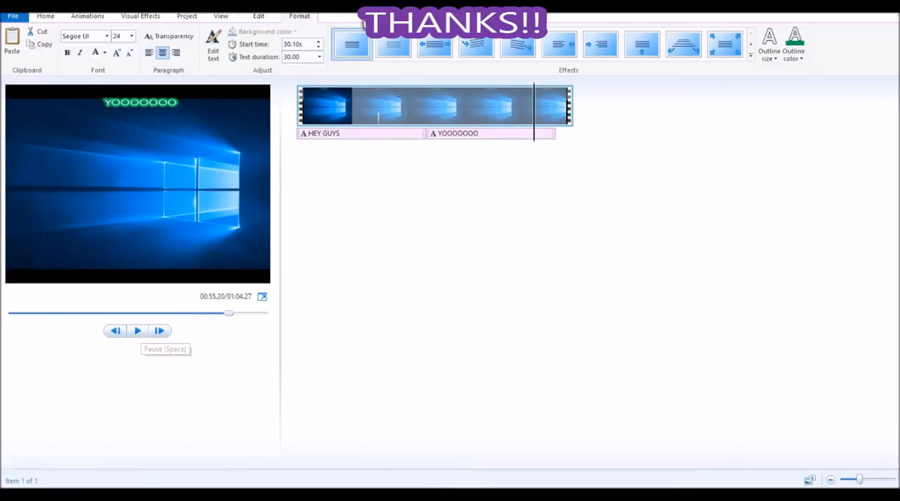